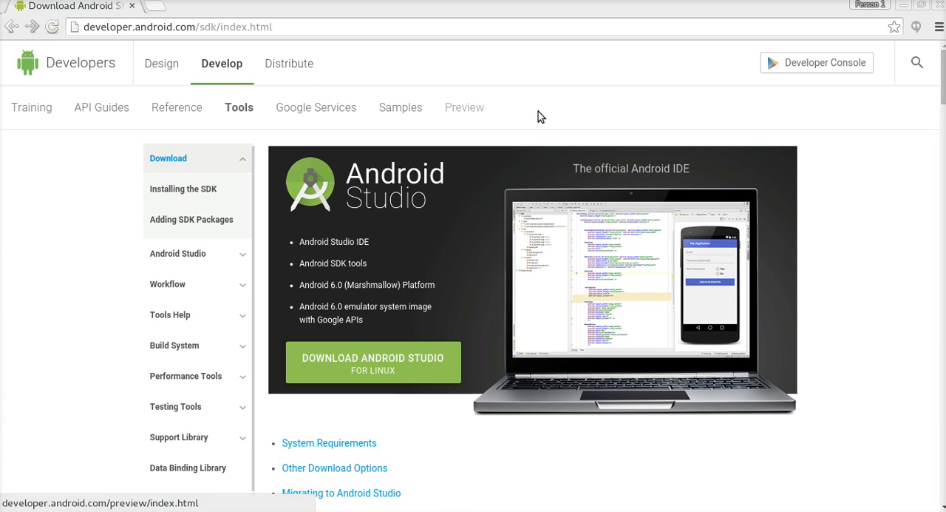
- Scroll the Android SDK download page to the stand-alone SDK tools table listing the Linux archive
{"action": "scroll", "scroll_direction": "down", "scroll_amount": 3}
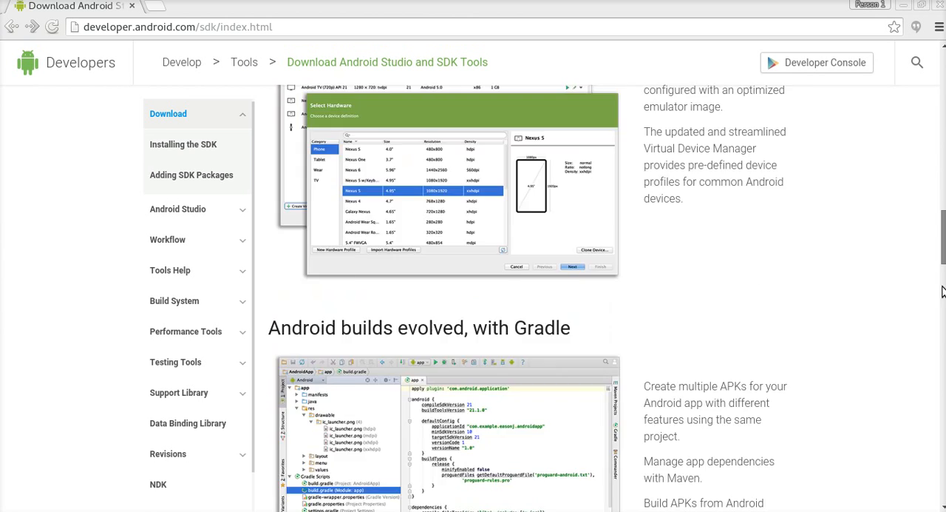
{"action": "scroll", "scroll_direction": "down", "scroll_amount": 3}
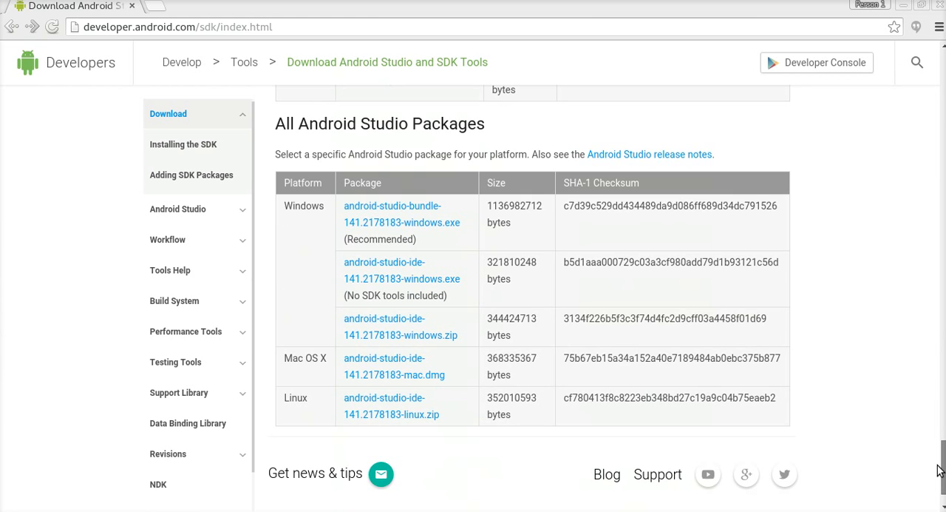
{"action": "mouse_move", "coordinate": [550, 225]}
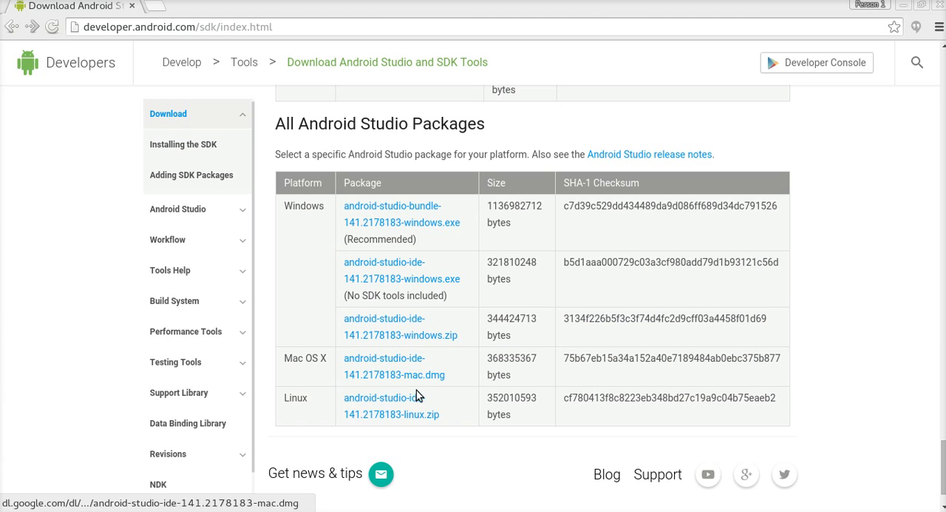
{"action": "mouse_move", "coordinate": [377, 406]}
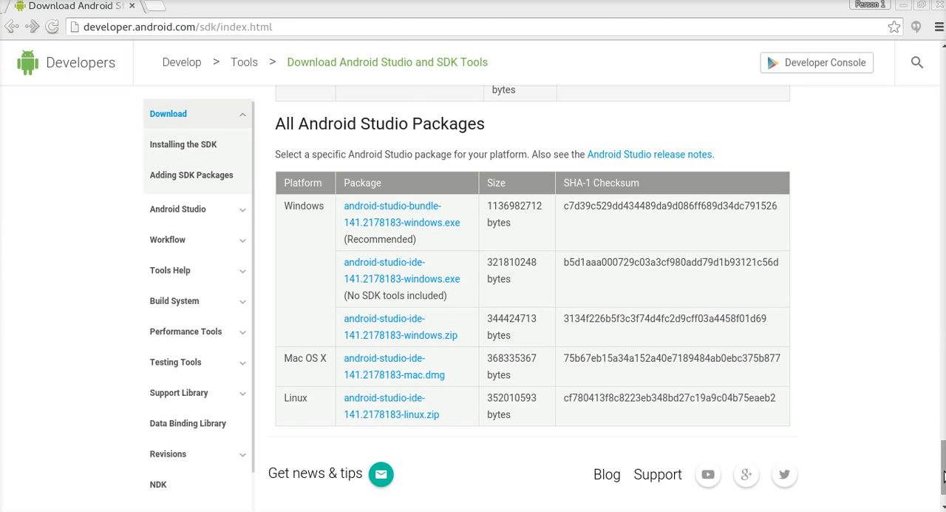
{"action": "scroll", "scroll_direction": "up", "scroll_amount": 3}
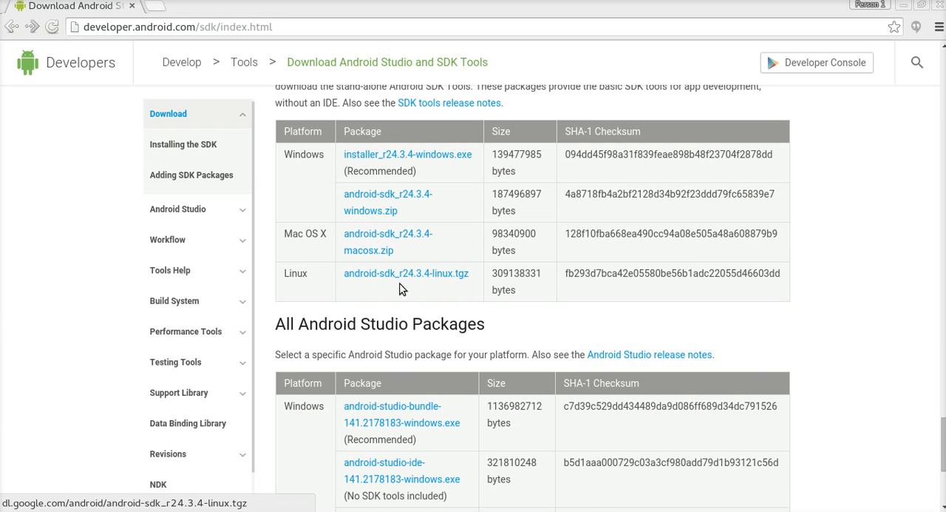
{"action": "mouse_move", "coordinate": [577, 256]}
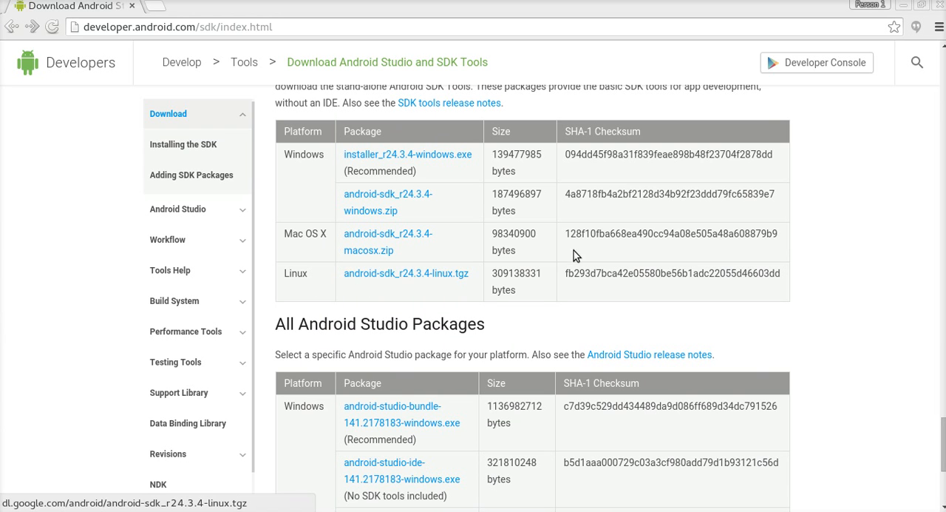
{"action": "mouse_move", "coordinate": [905, 20]}
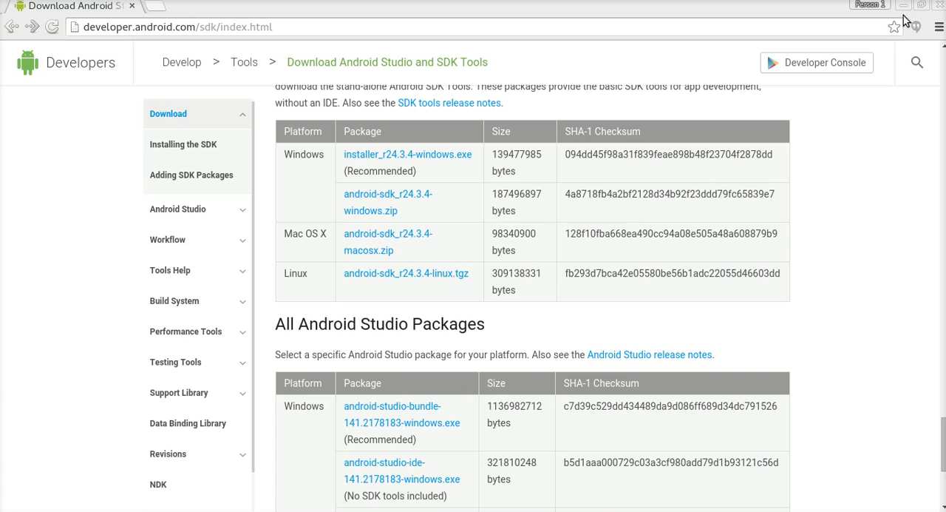
{"action": "mouse_move", "coordinate": [937, 15]}
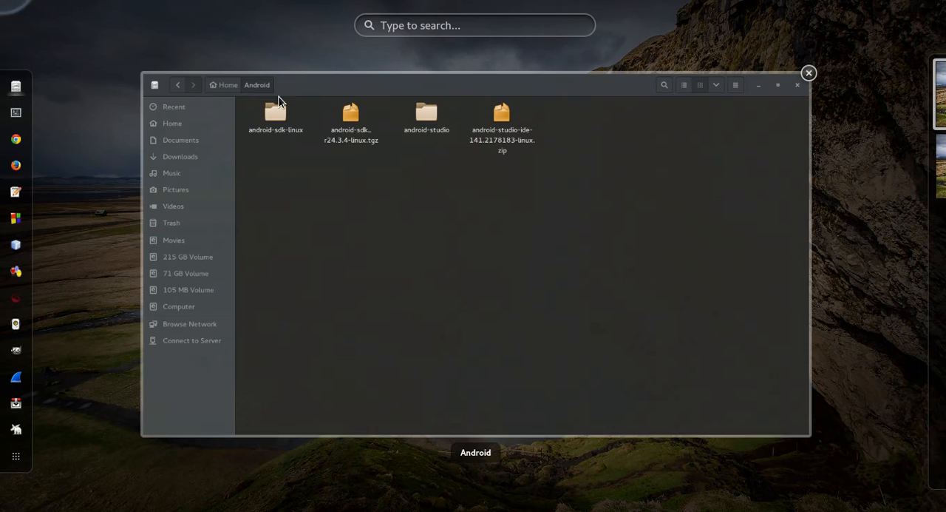
- Maximize Files and open a terminal inside the Android folder via the right-click menu
{"action": "left_click", "coordinate": [778, 84]}
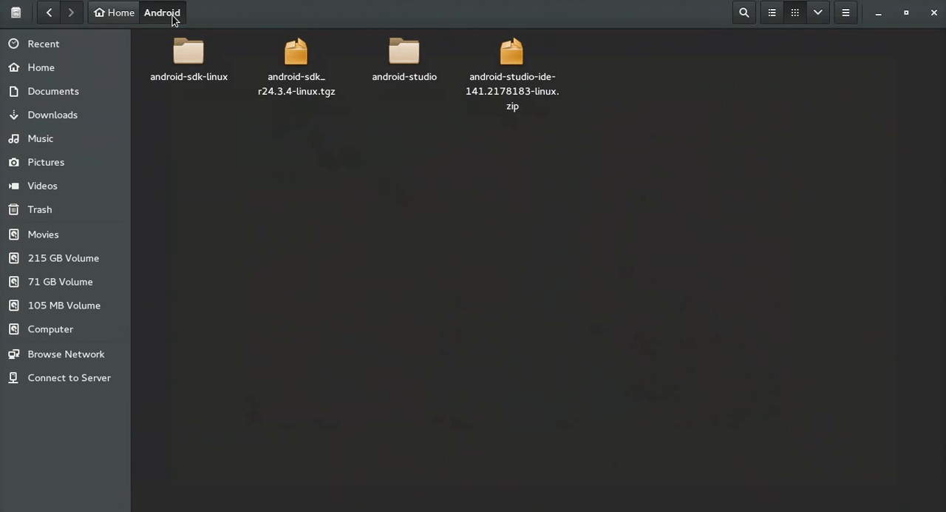
{"action": "left_click", "coordinate": [295, 67]}
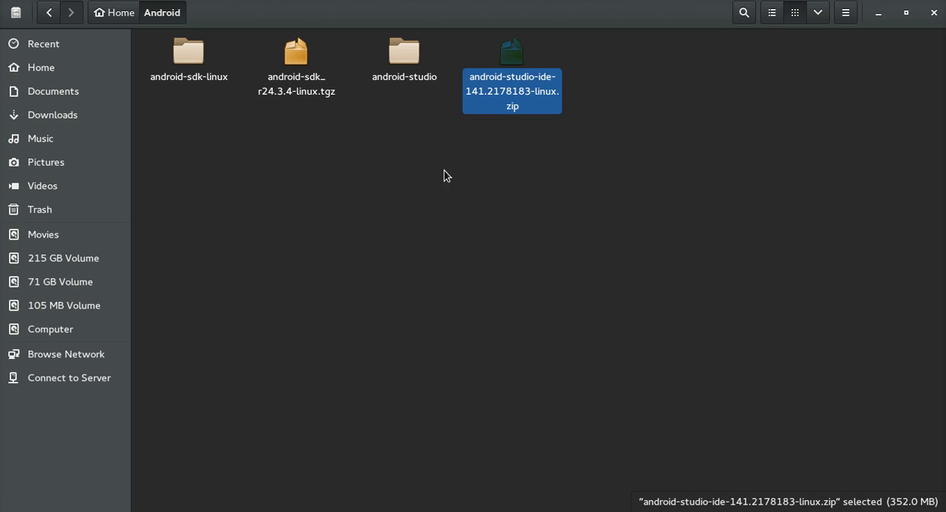
{"action": "left_click", "coordinate": [447, 175]}
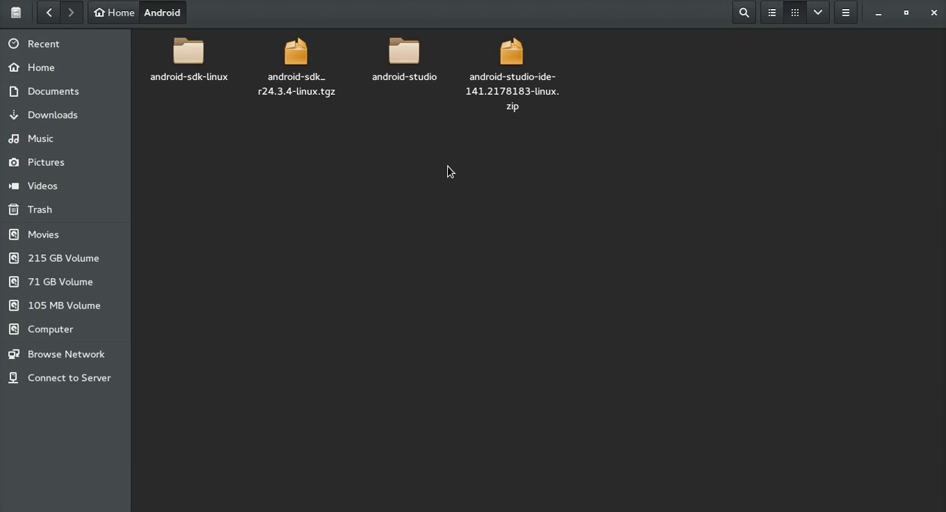
{"action": "right_click", "coordinate": [451, 172]}
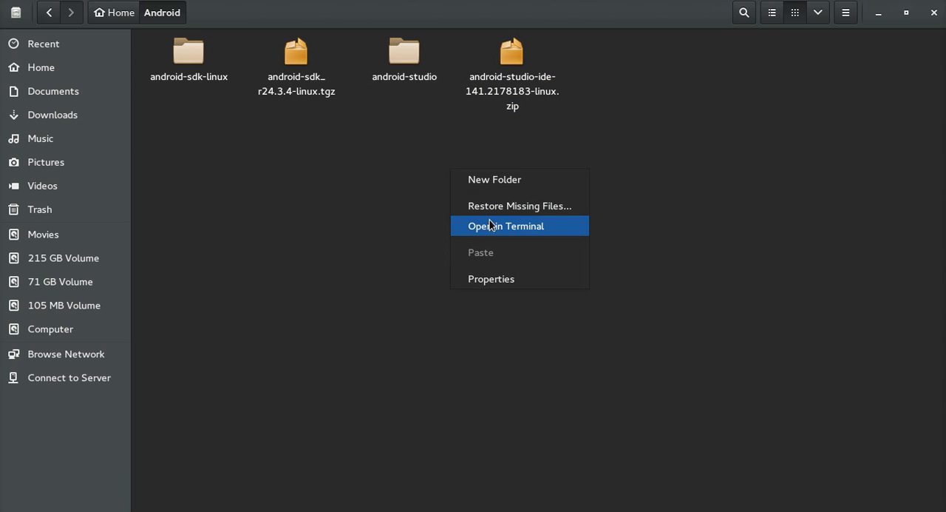
{"action": "left_click", "coordinate": [506, 225]}
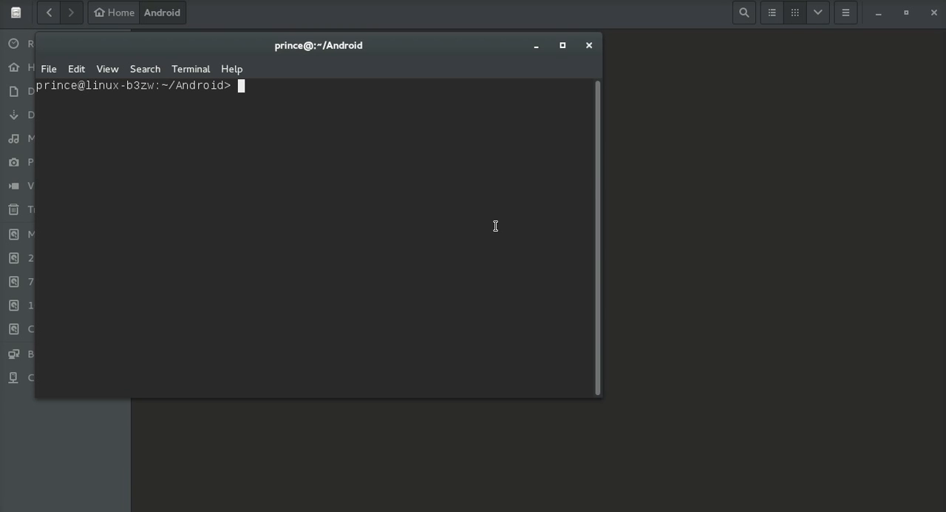
- Run java -version, confirming OpenJDK 1.8.0_60, and move the terminal aside
{"action": "type", "text": "java"}
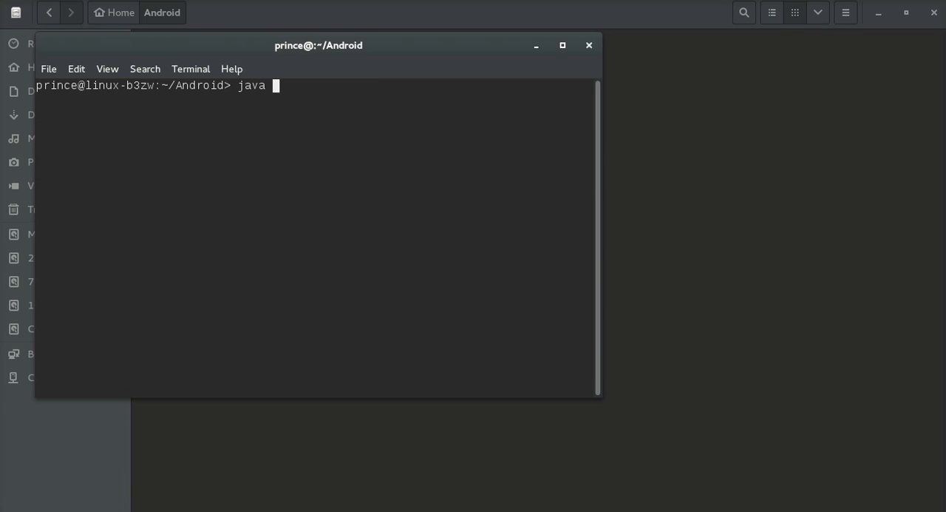
{"action": "type", "text": "-ver"}
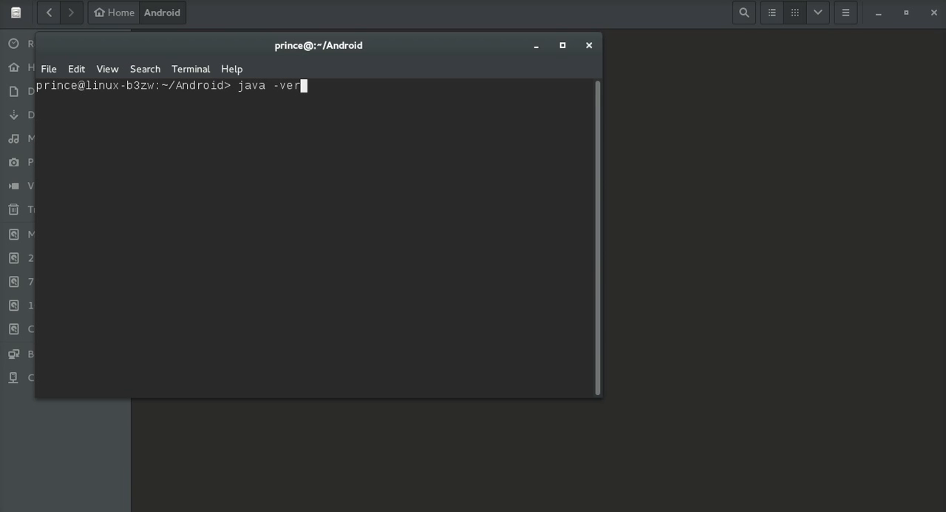
{"action": "key", "text": "Return"}
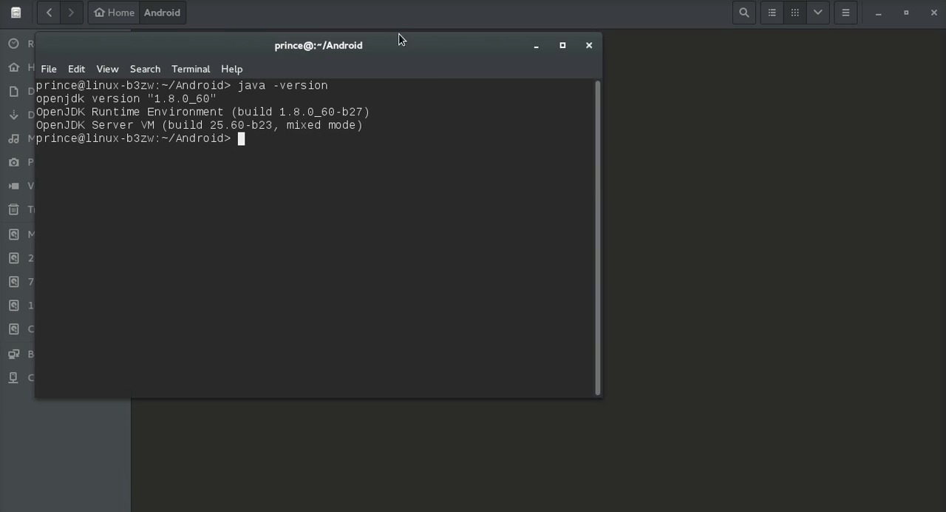
{"action": "left_click_drag", "start_coordinate": [320, 45], "coordinate": [476, 127]}
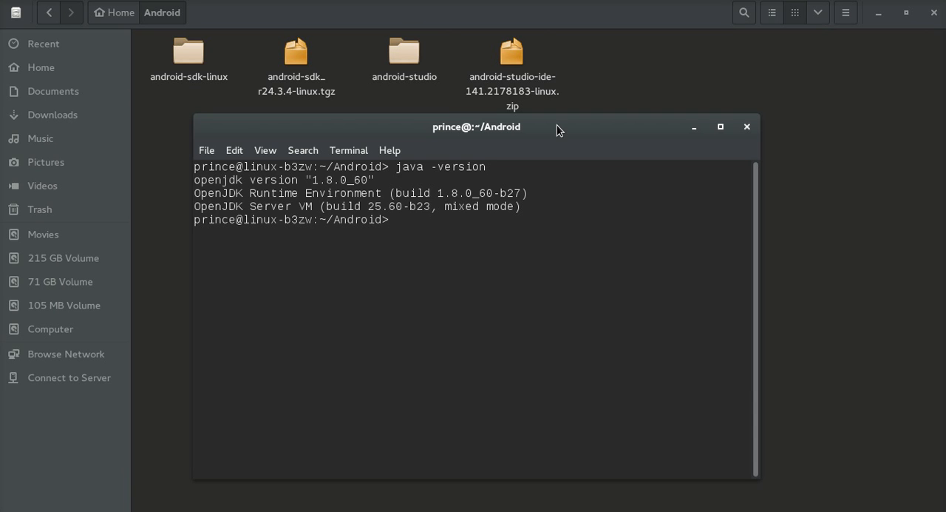
- Become root with su and open /etc/environment in Vim
{"action": "type", "text": "su"}
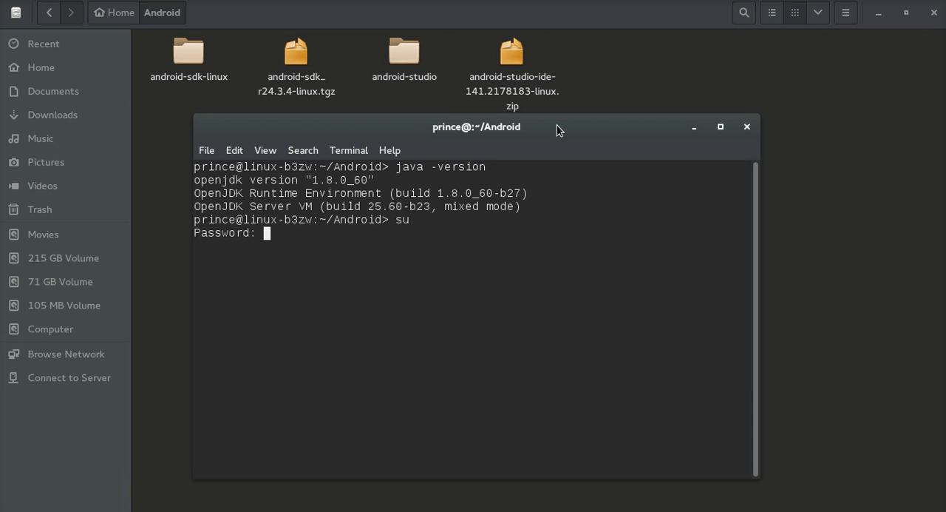
{"action": "key", "text": "Return"}
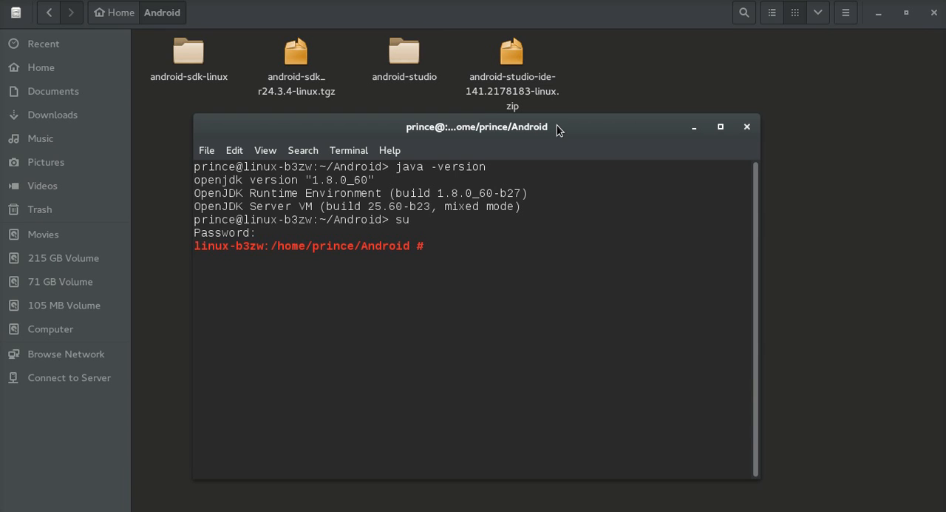
{"action": "type", "text": "v"}
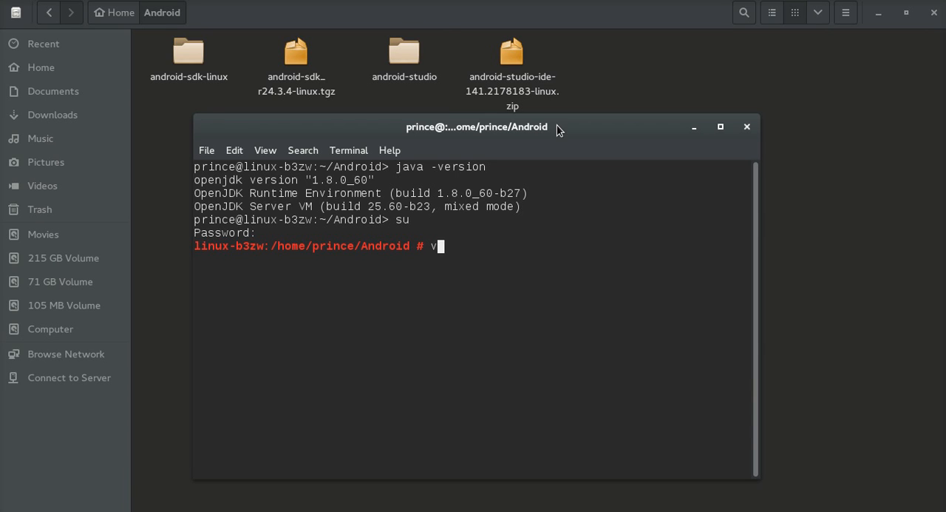
{"action": "type", "text": "im"}
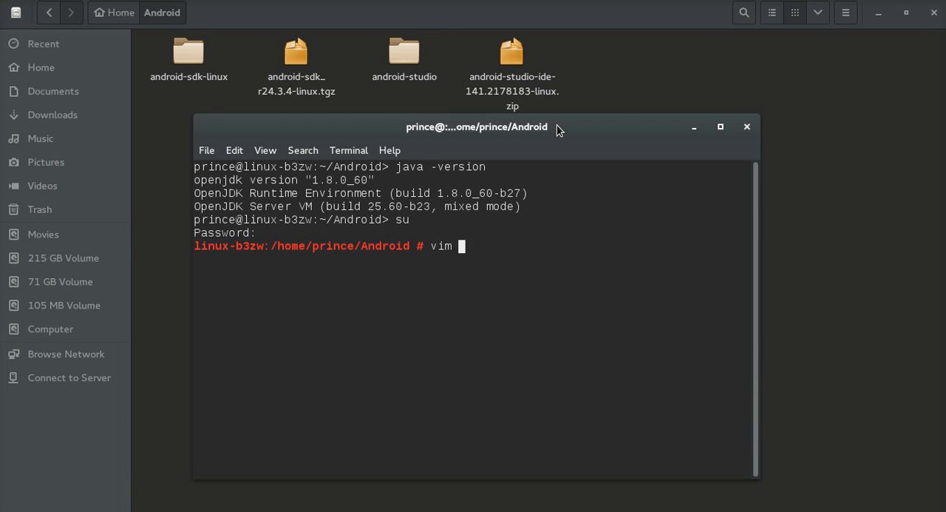
{"action": "type", "text": "/e"}
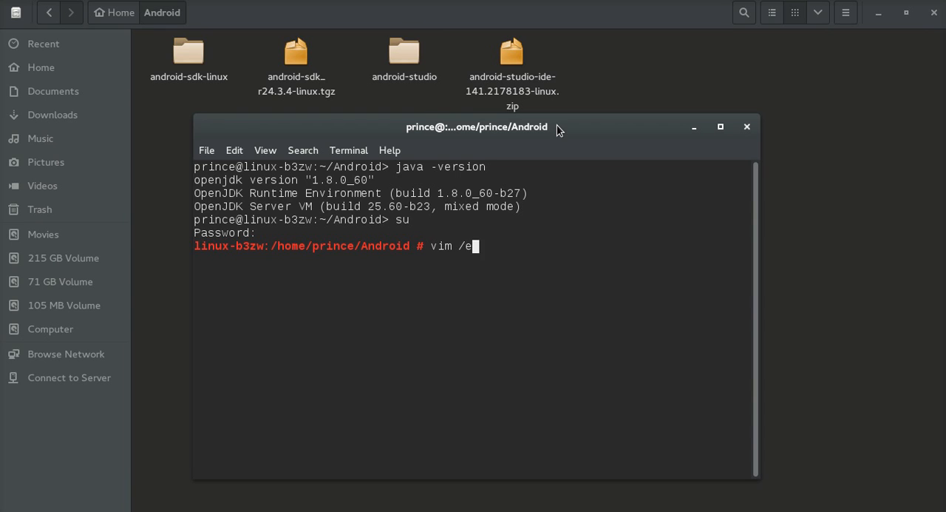
{"action": "type", "text": "tc/e"}
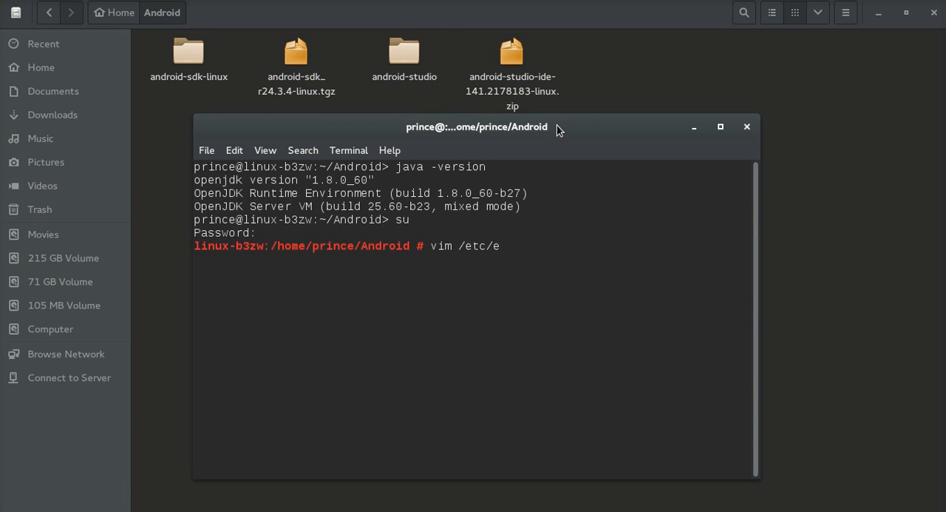
{"action": "type", "text": "n"}
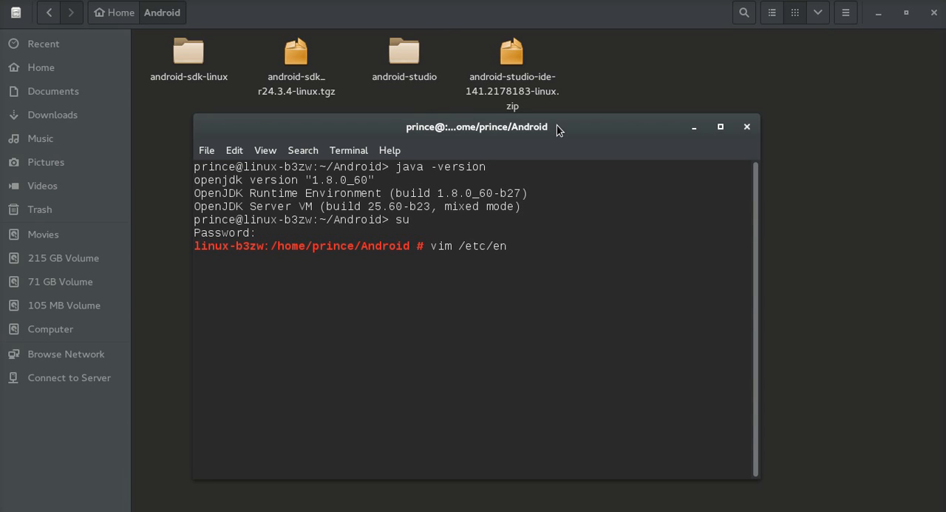
{"action": "key", "text": "Return"}
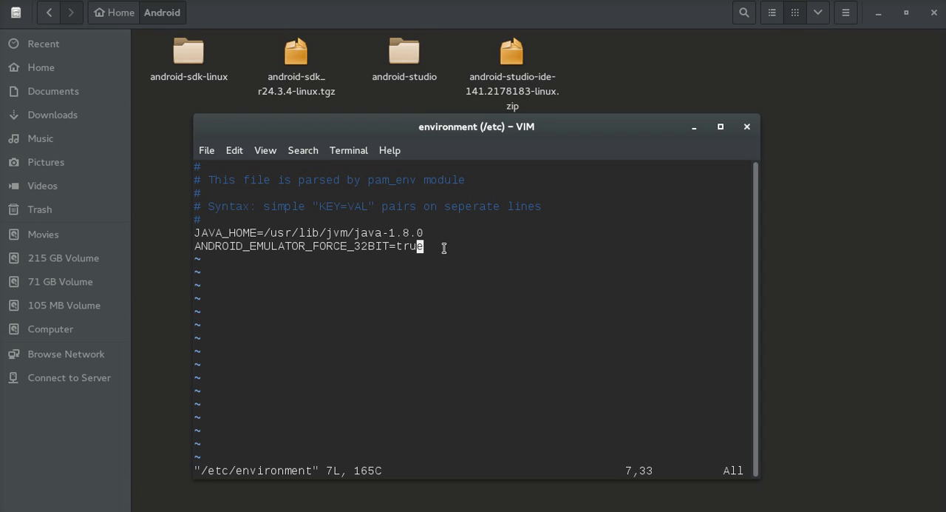
{"action": "mouse_move", "coordinate": [477, 241]}
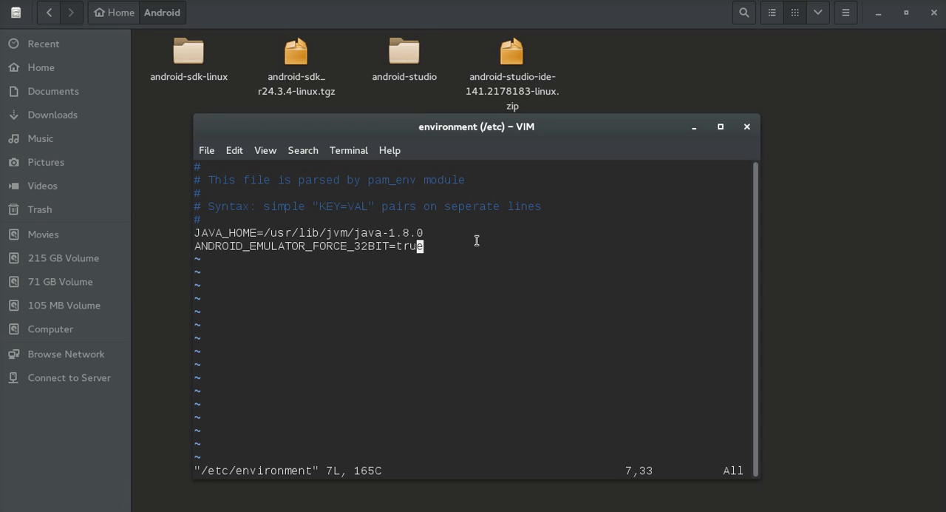
{"action": "mouse_move", "coordinate": [473, 231]}
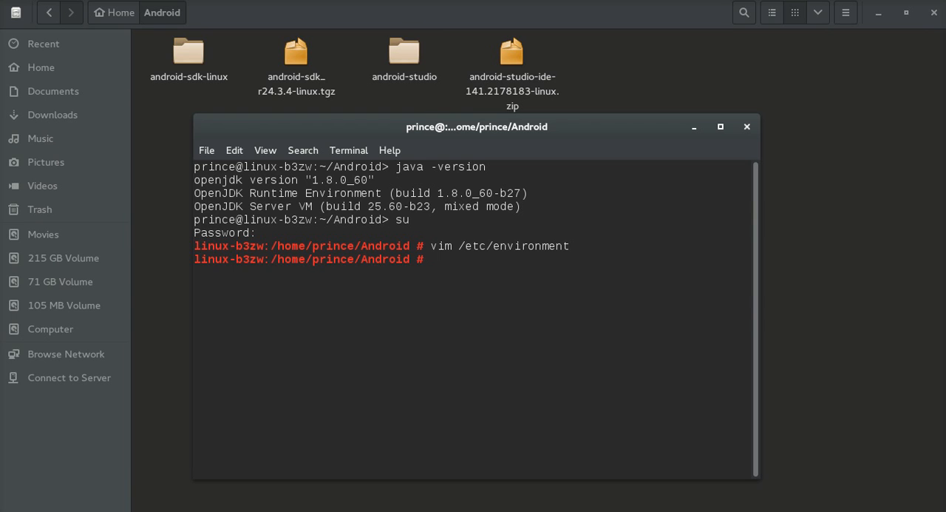
- Exit the root shell, cd into android-studio/bin and launch Android Studio with sh studio.sh
{"action": "type", "text": "exit"}
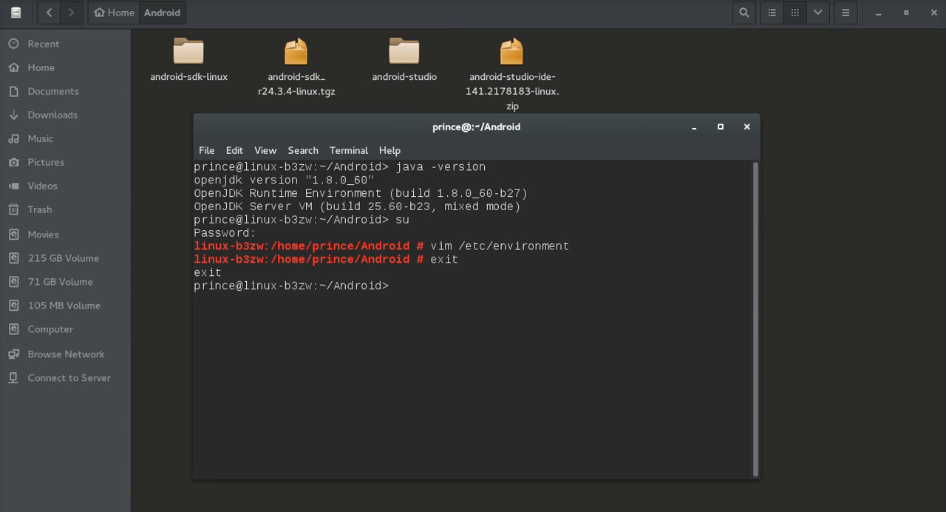
{"action": "type", "text": "cd"}
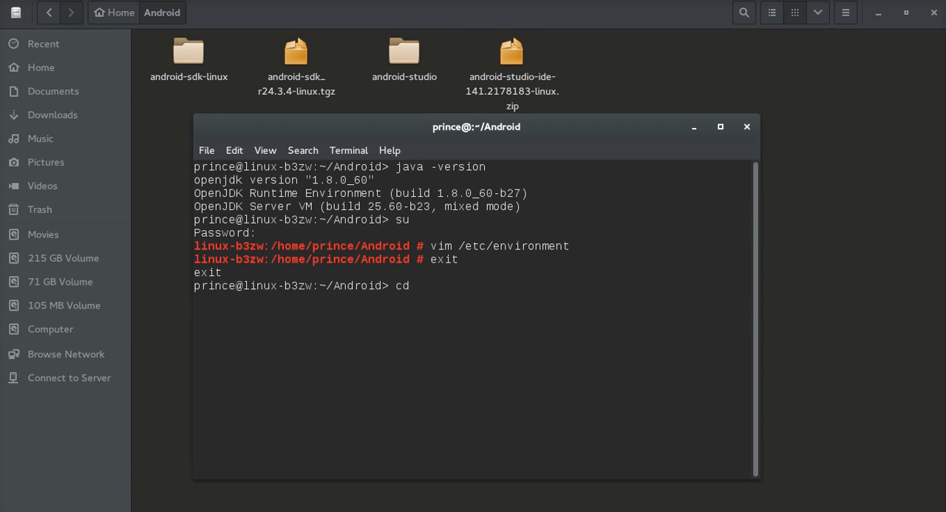
{"action": "type", "text": "android-s"}
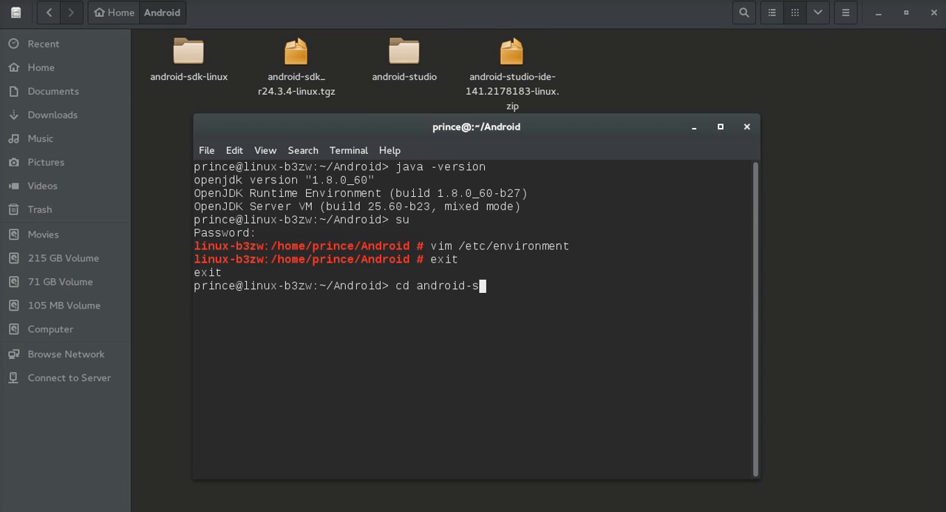
{"action": "type", "text": "s"}
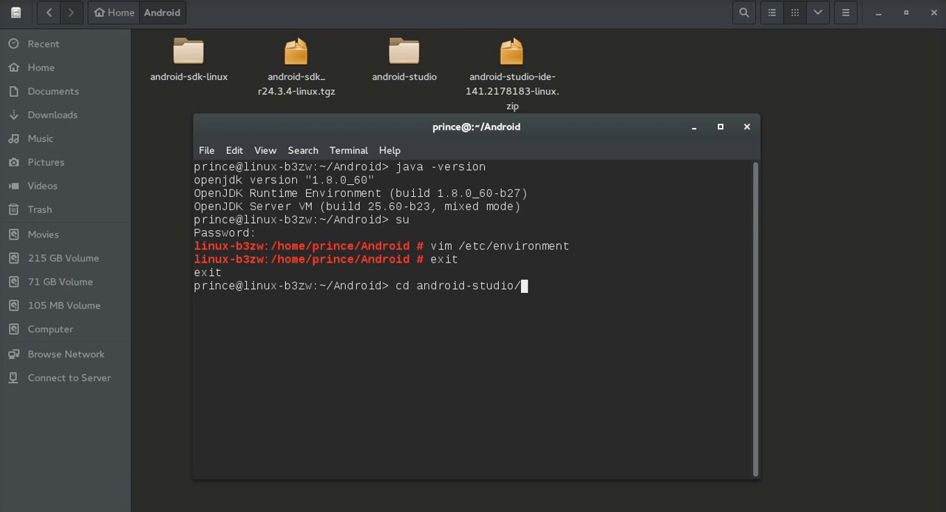
{"action": "key", "text": "Return"}
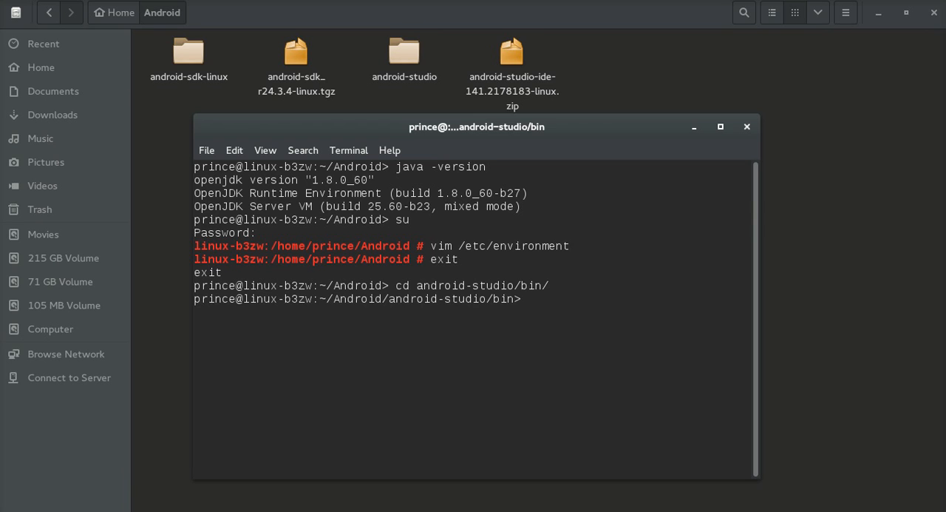
{"action": "type", "text": "sh s"}
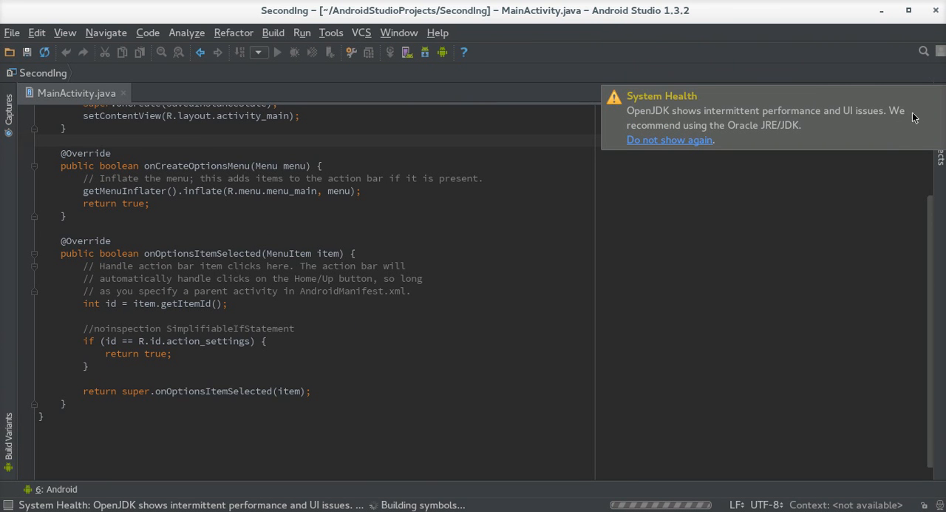
{"action": "mouse_move", "coordinate": [737, 219]}
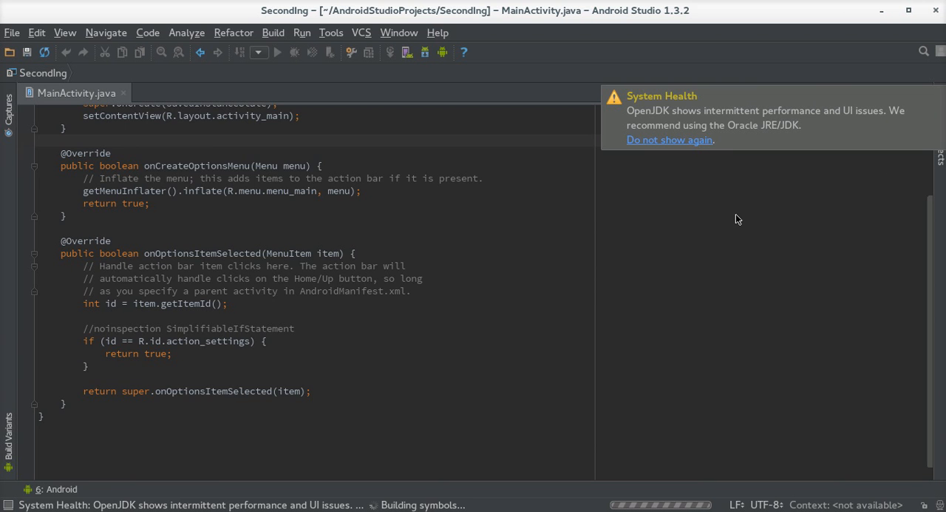
- Close the Tip of the Day and the OpenJDK system health balloon in the opened project
{"action": "left_click", "coordinate": [9, 100]}
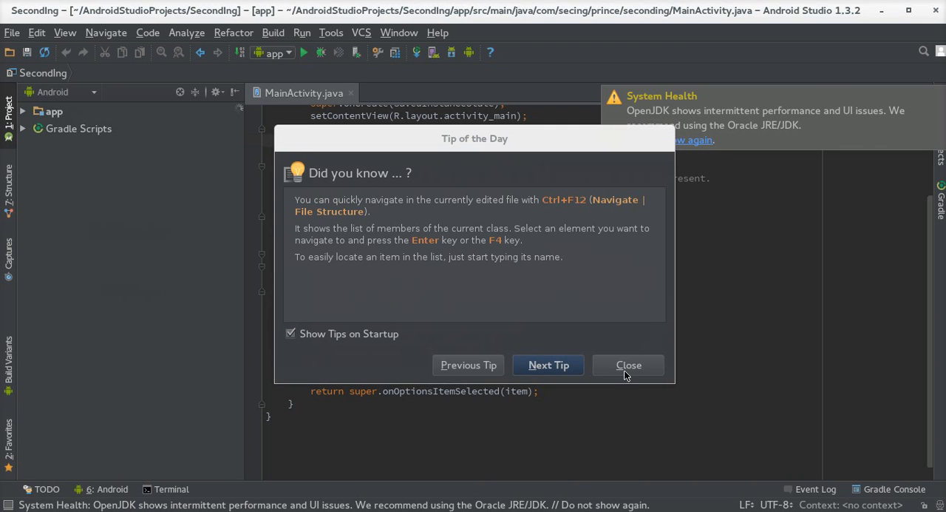
{"action": "left_click", "coordinate": [629, 364]}
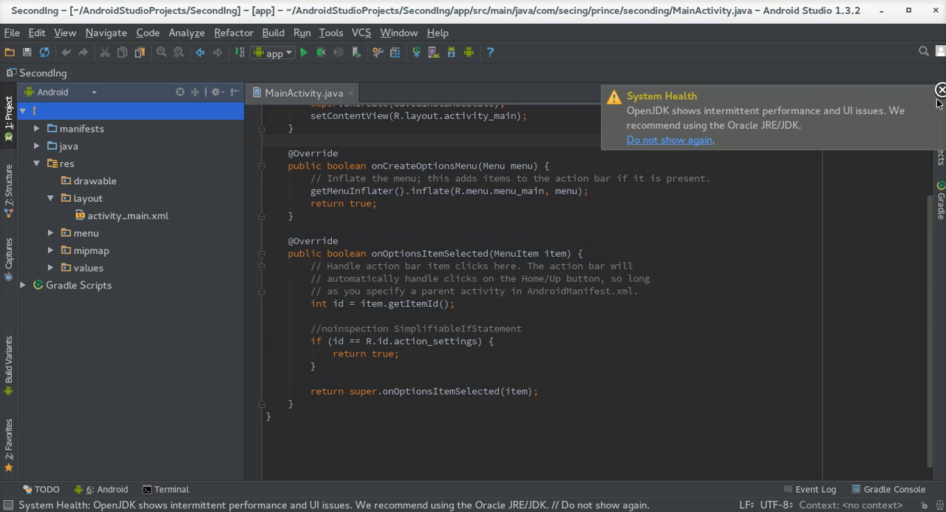
{"action": "left_click", "coordinate": [941, 89]}
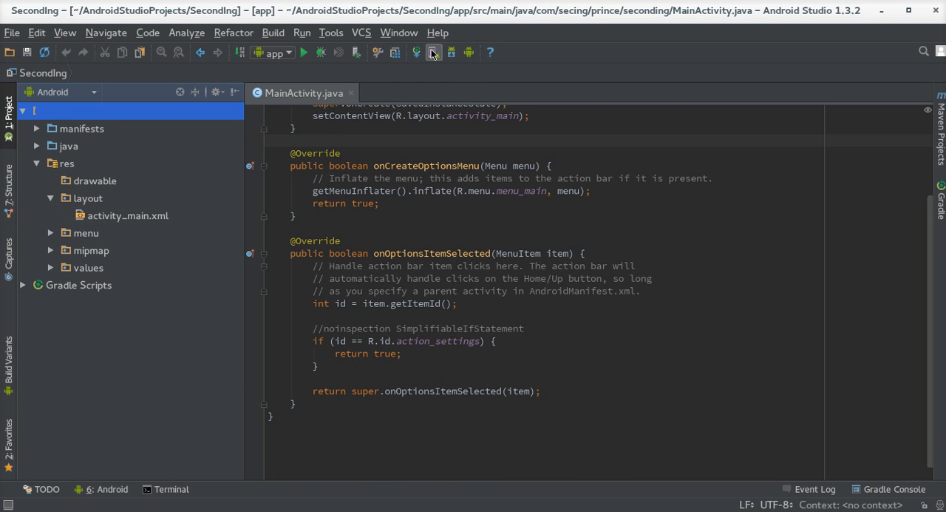
{"action": "mouse_move", "coordinate": [450, 52]}
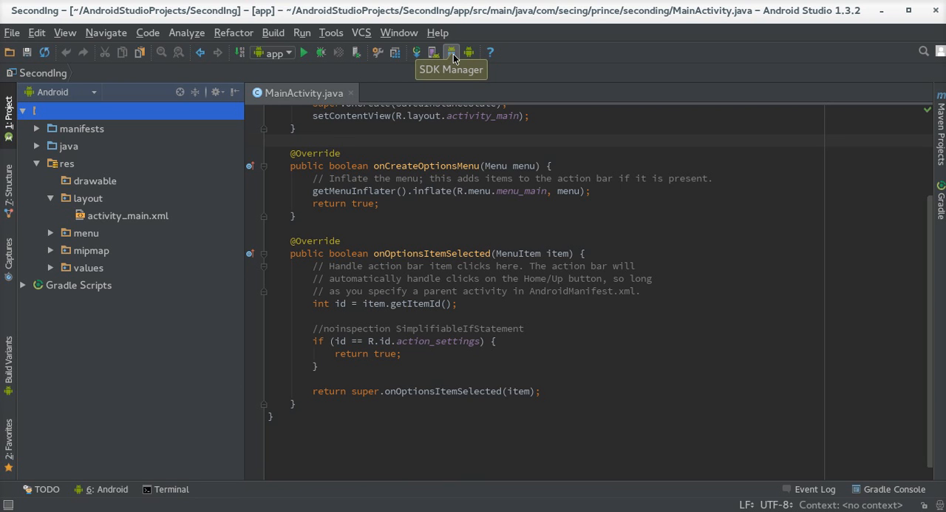
{"action": "mouse_move", "coordinate": [453, 53]}
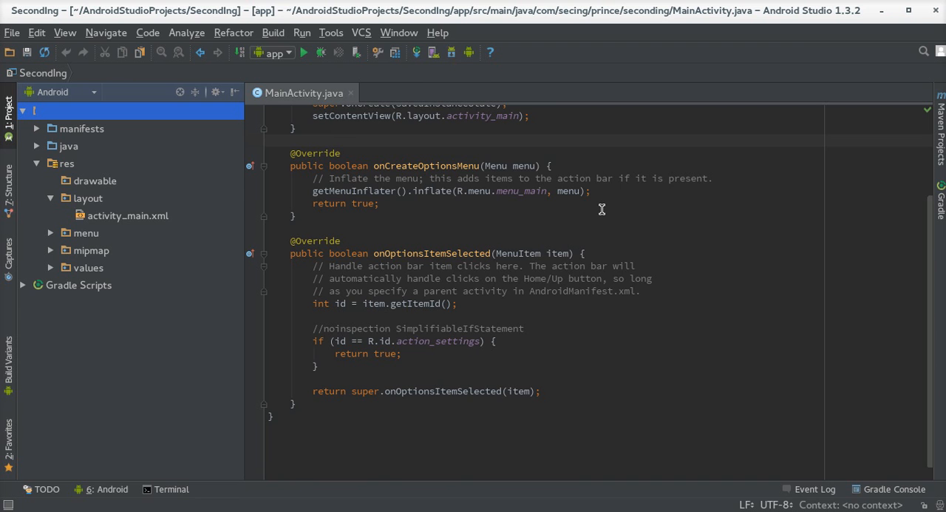
{"action": "mouse_move", "coordinate": [931, 231]}
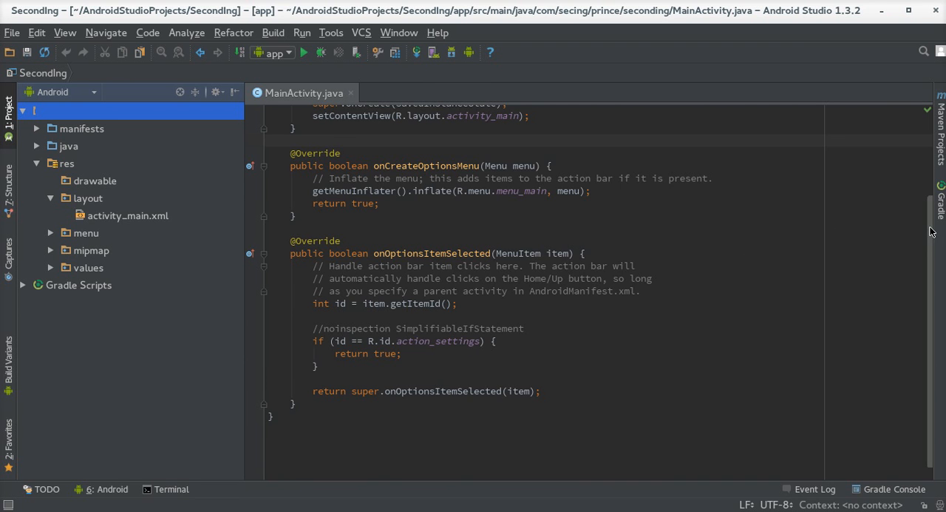